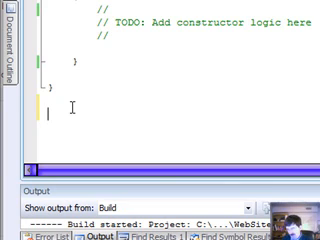
Declare 'public static class StringExtender' below the existing class
{"action": "type", "text": "pu"}
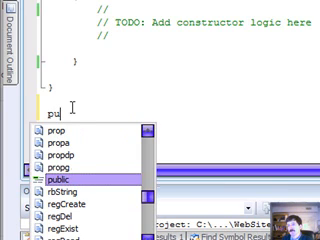
{"action": "key", "text": "Tab"}
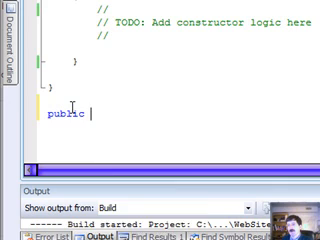
{"action": "type", "text": "static"}
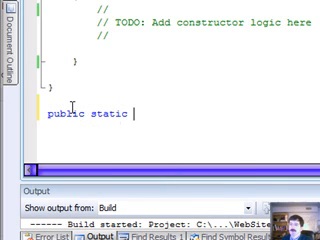
{"action": "type", "text": "class"}
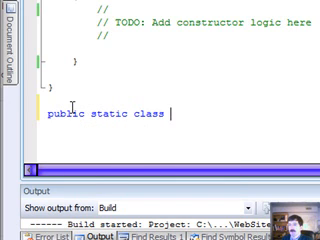
{"action": "type", "text": "String"}
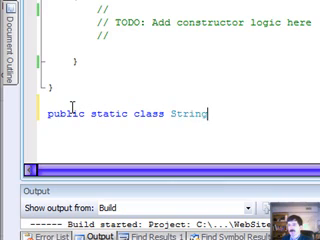
{"action": "type", "text": "E"}
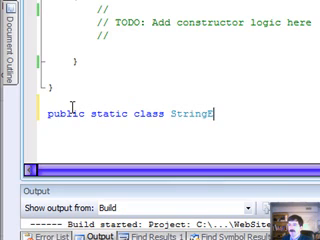
{"action": "type", "text": "xtend"}
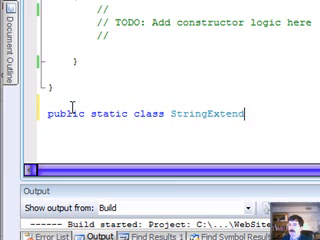
{"action": "type", "text": "er"}
{"action": "type", "text": "public"}
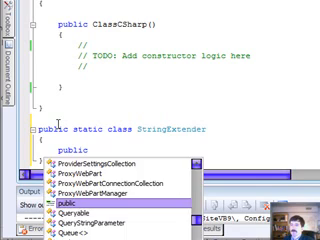
Add a 'public static int WordCount(this string words)' method with empty braces
{"action": "type", "text": "int"}
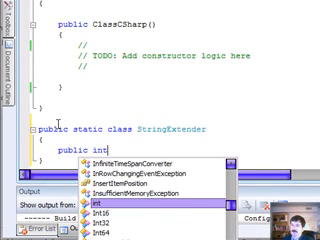
{"action": "type", "text": "Word"}
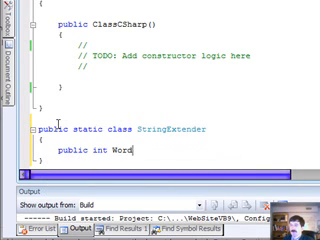
{"action": "key", "text": "BackSpace"}
{"action": "type", "text": "static "}
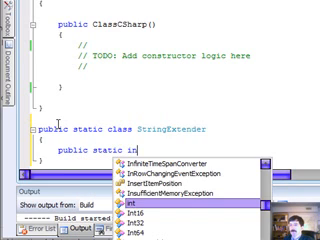
{"action": "type", "text": "WordC"}
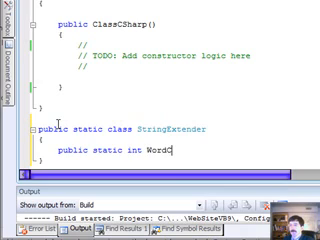
{"action": "type", "text": "ount("}
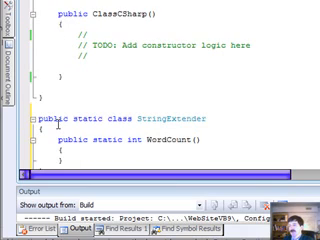
{"action": "type", "text": "this string s"}
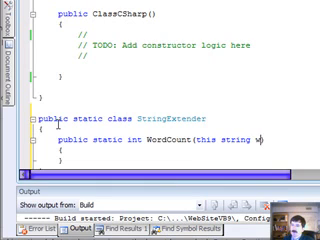
{"action": "type", "text": "ords"}
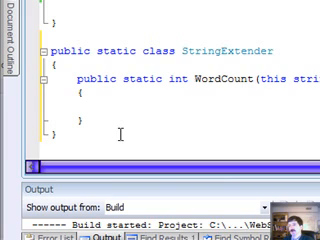
Start the WordCount body with 'return words.'
{"action": "type", "text": "return"}
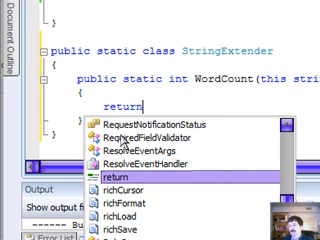
{"action": "type", "text": "words."}
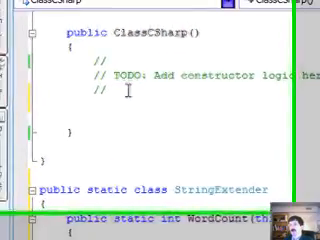
Declare string s = "this is a sentence"; in the ClassCSharp constructor
{"action": "type", "text": "s"}
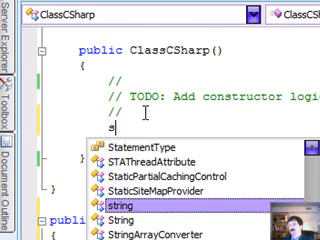
{"action": "type", "text": "tr"}
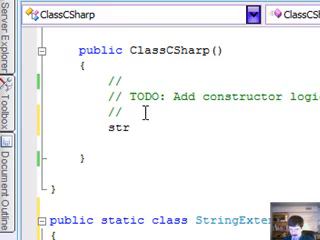
{"action": "type", "text": "ing s = \"this is"}
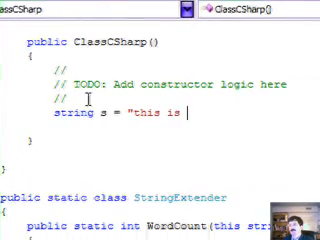
{"action": "type", "text": "a senten"}
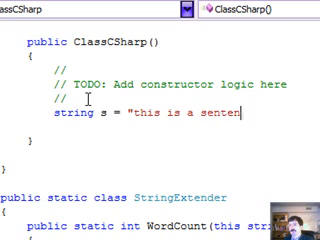
{"action": "type", "text": "ce\";"}
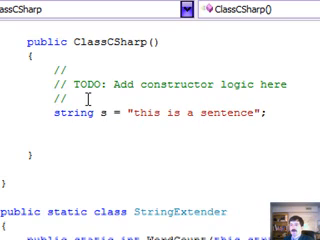
Call s.WordCount(); using the IntelliSense suggestion for WordCount
{"action": "type", "text": "s."}
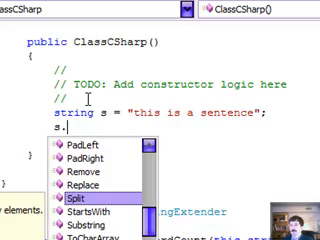
{"action": "type", "text": "w"}
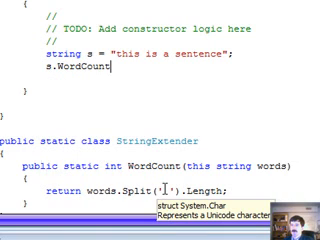
{"action": "type", "text": "();"}
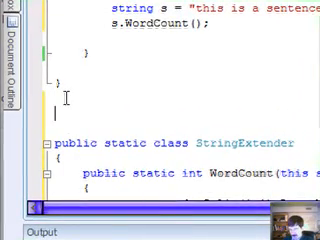
Add an empty 'public interface IMyInterface' and change WordCount's parameter to 'this IMyInterface words'
{"action": "type", "text": "public interface"}
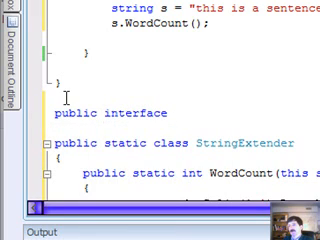
{"action": "type", "text": "IMyInterfa"}
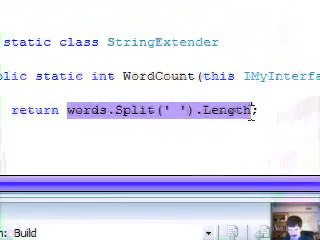
{"action": "type", "text": "10"}
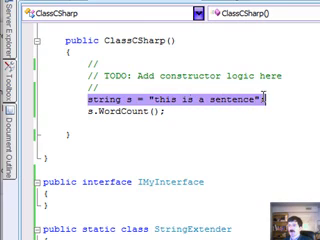
Replace the string s line with 'IMyInterface im;' and call im.WordCount()
{"action": "key", "text": "Delete"}
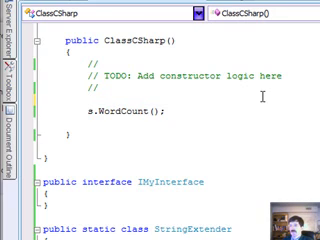
{"action": "type", "text": "IMyInterface i"}
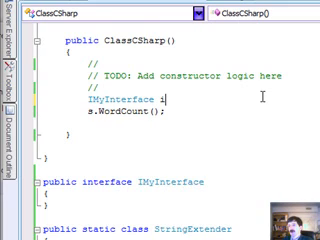
{"action": "type", "text": "m;"}
{"action": "left_click", "coordinate": [132, 110]}
{"action": "type", "text": "im"}
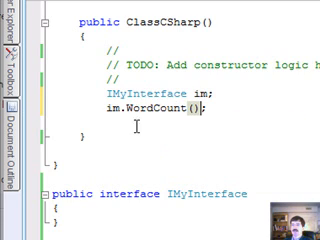
{"action": "scroll", "scroll_direction": "down", "scroll_amount": 3}
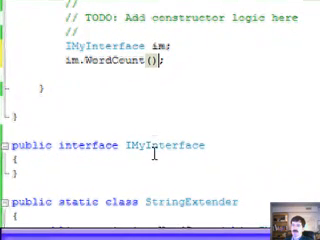